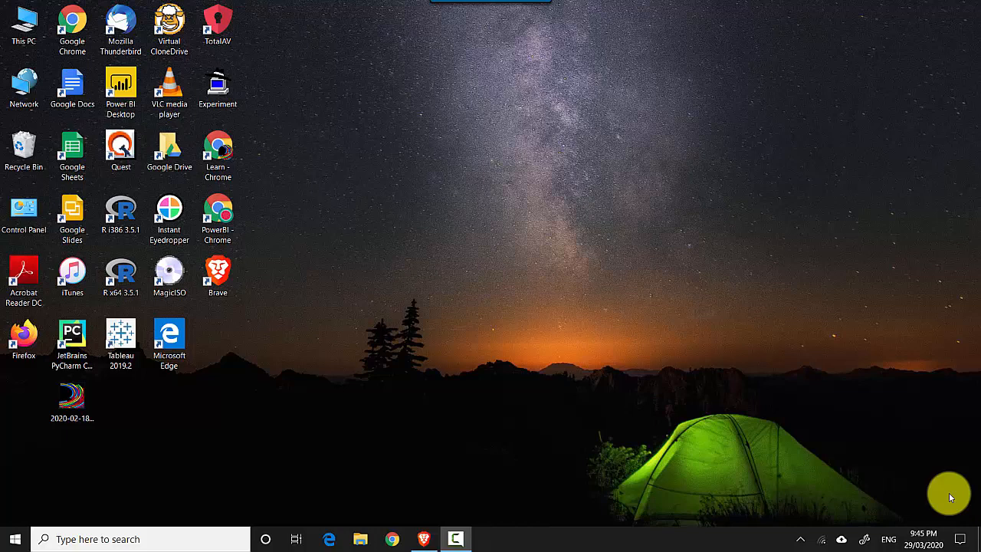
pyautogui.moveTo(417, 536)
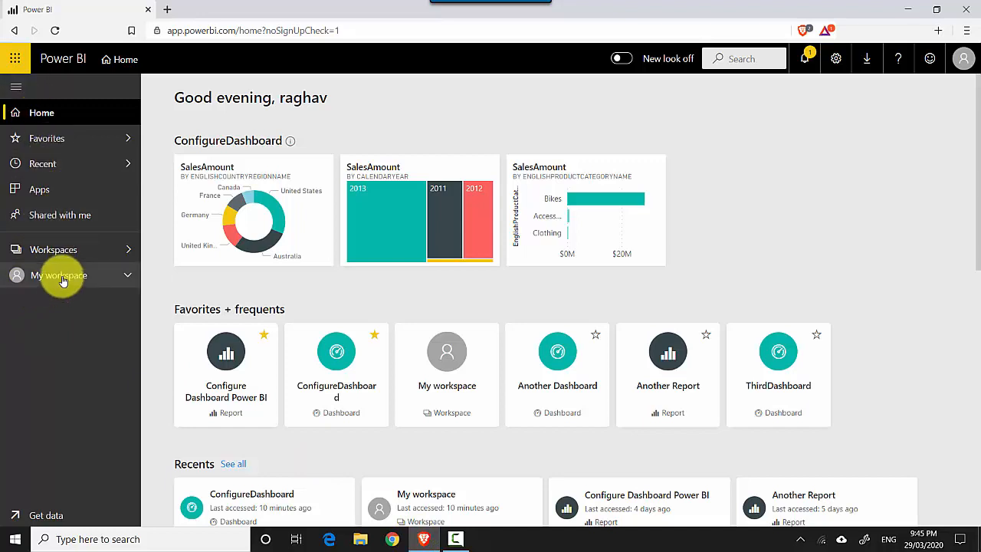
# From My workspace's ConfigureDashboard, export the Sales Amount map tile's data to .csv
pyautogui.click(58, 274)
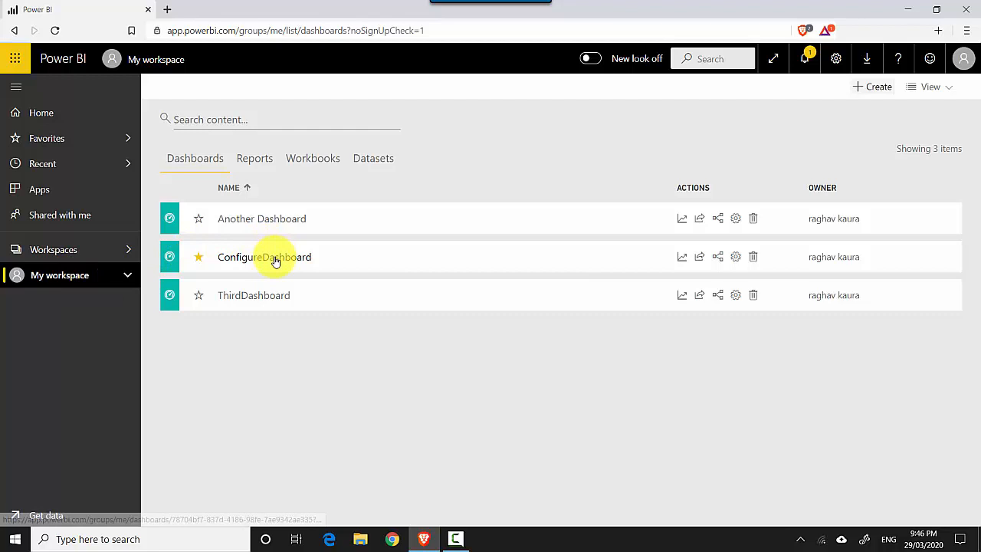
pyautogui.click(264, 258)
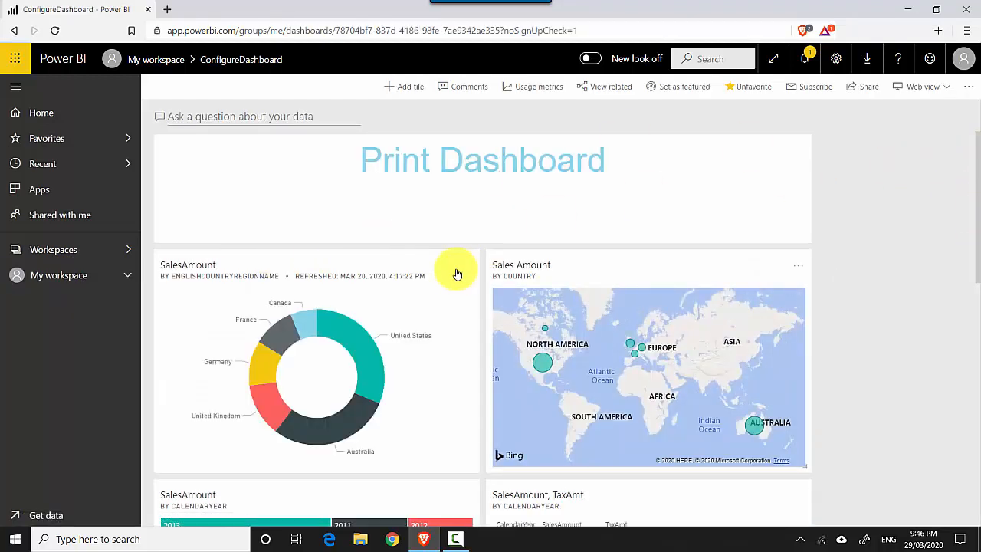
pyautogui.moveTo(466, 270)
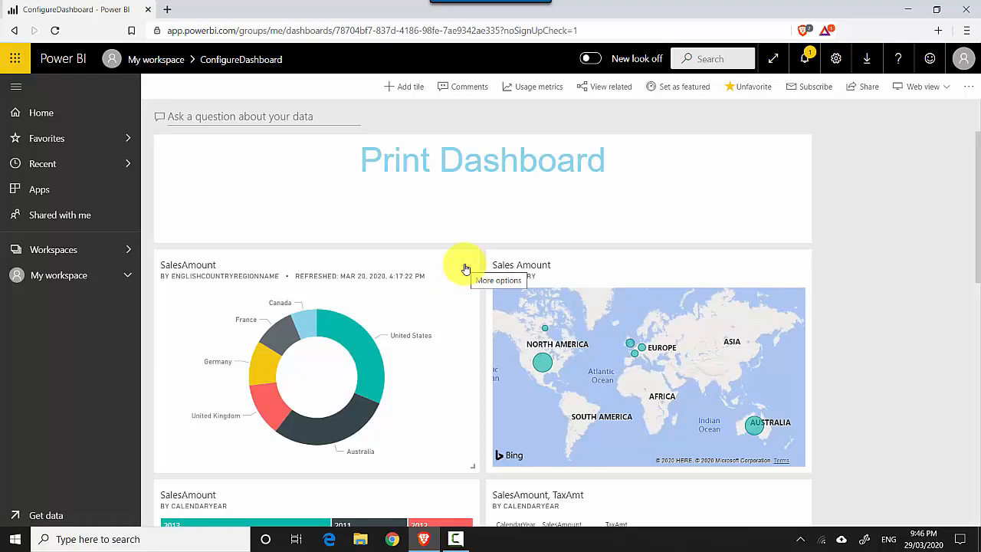
pyautogui.moveTo(803, 270)
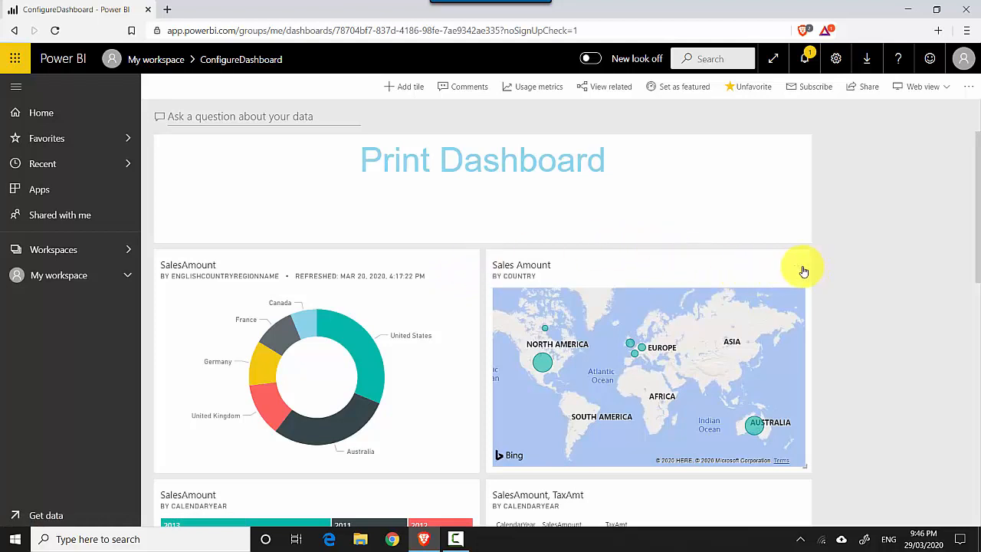
pyautogui.click(803, 270)
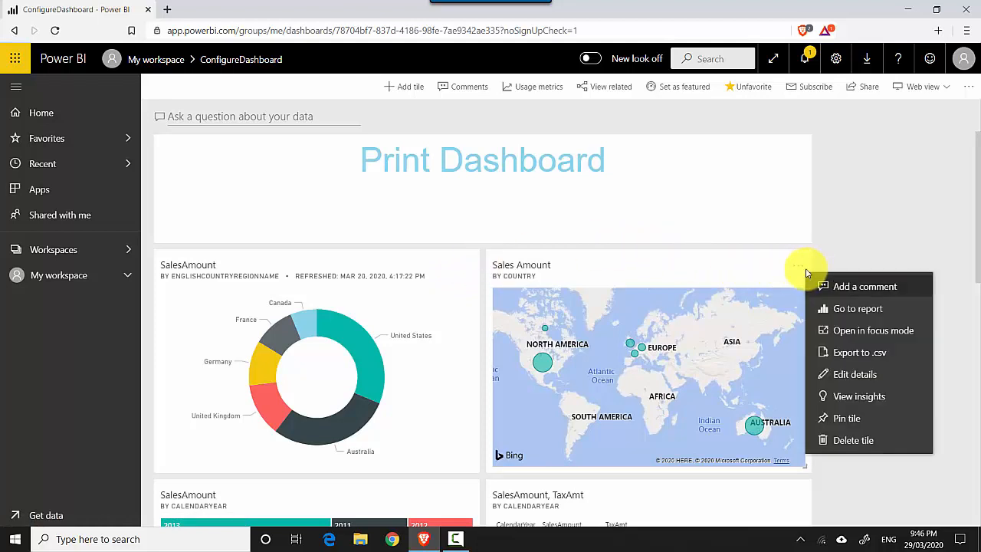
pyautogui.moveTo(834, 353)
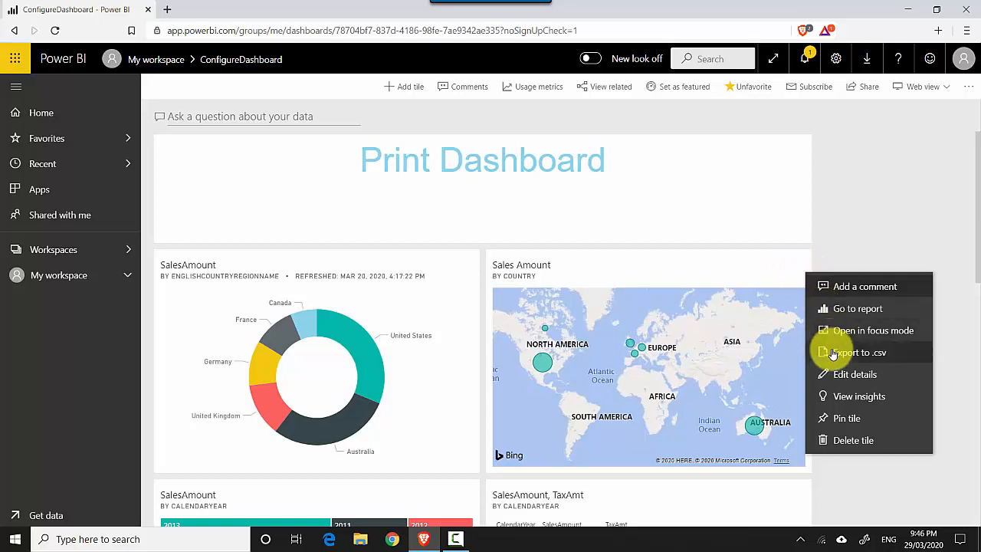
pyautogui.click(859, 351)
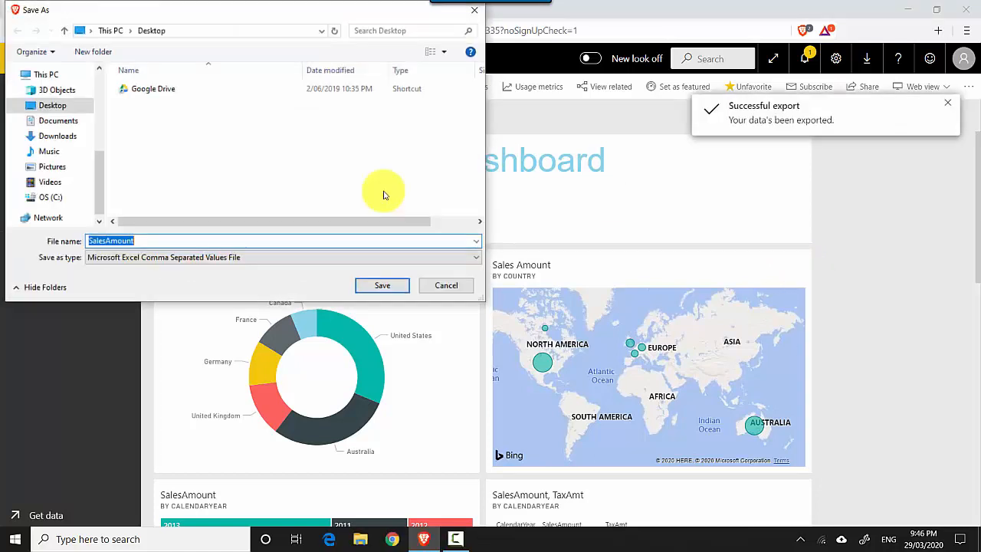
pyautogui.moveTo(371, 307)
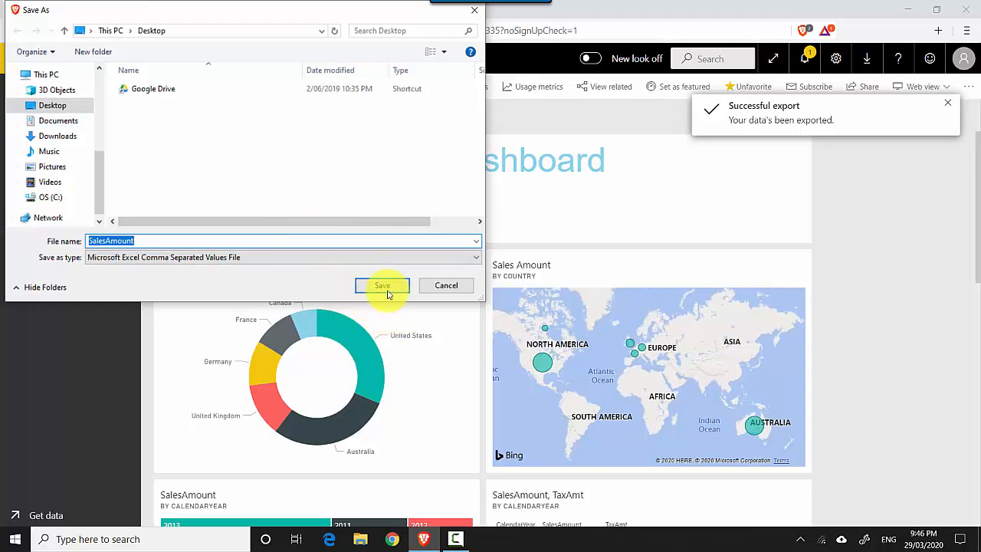
# Save the exported file to the Desktop as SalesAmount
pyautogui.click(381, 286)
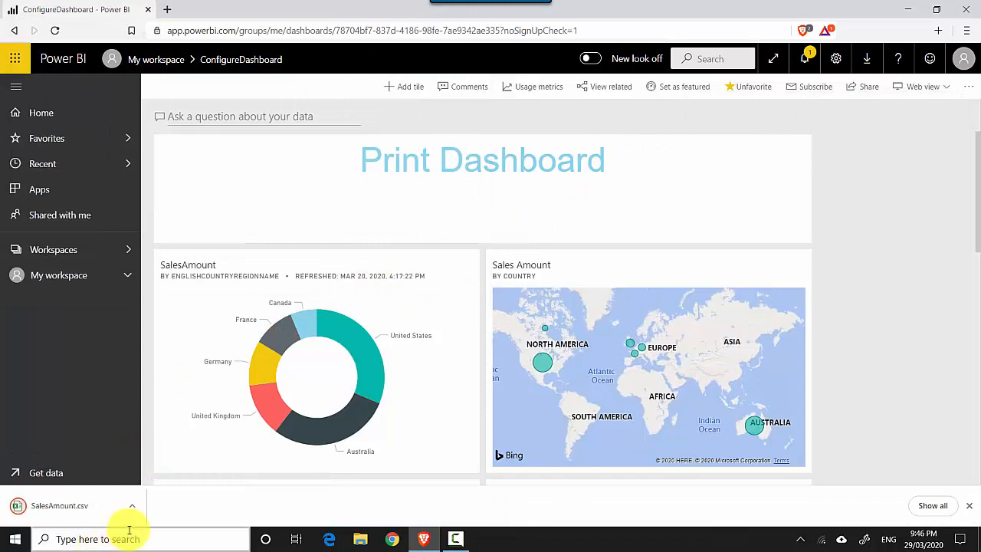
pyautogui.moveTo(156, 463)
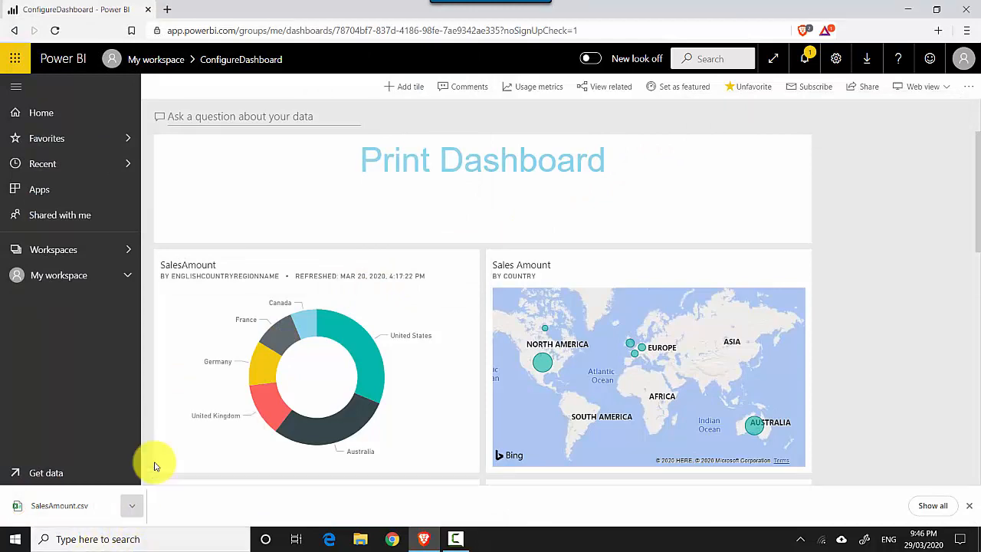
# Show the downloaded SalesAmount.csv in its Desktop folder and open it in Excel
pyautogui.click(361, 539)
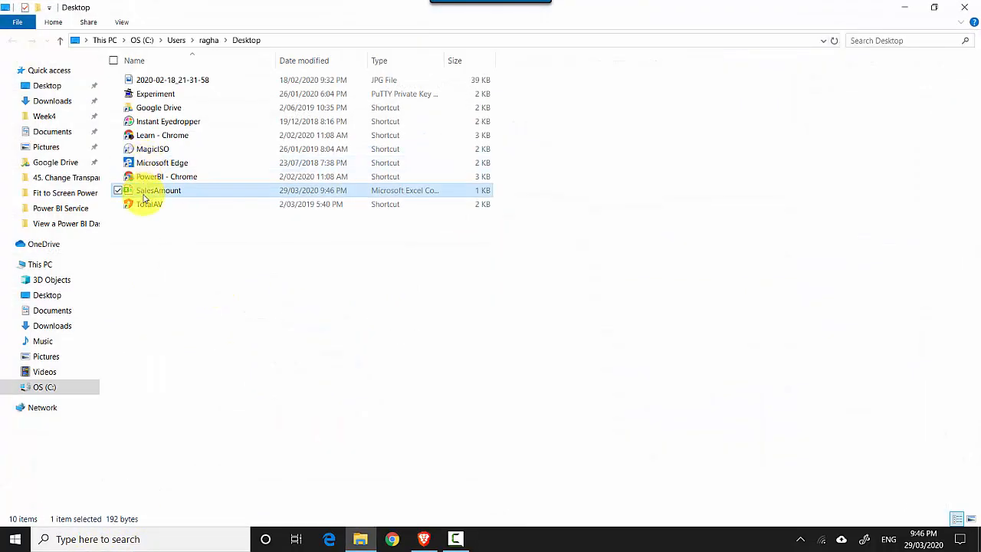
pyautogui.doubleClick(159, 190)
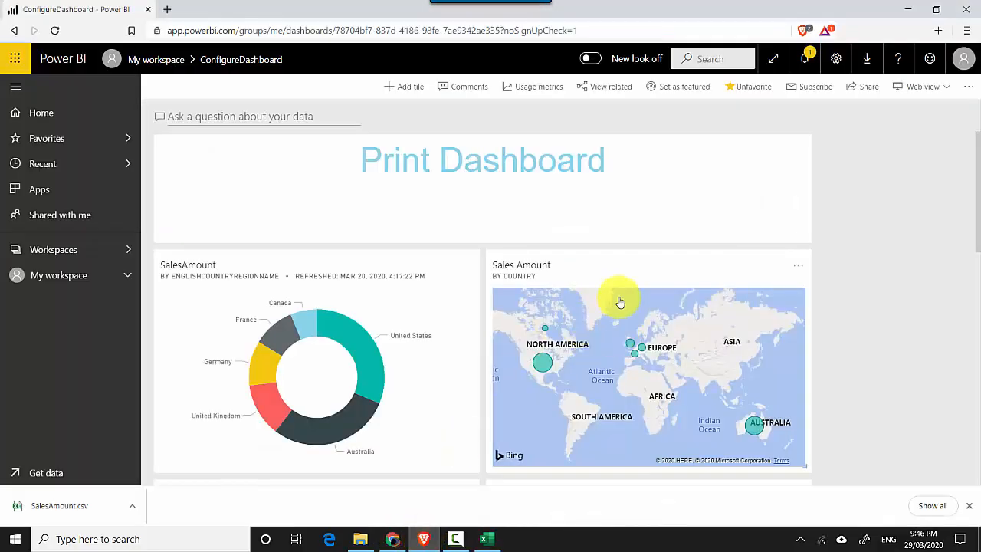
pyautogui.moveTo(969, 187)
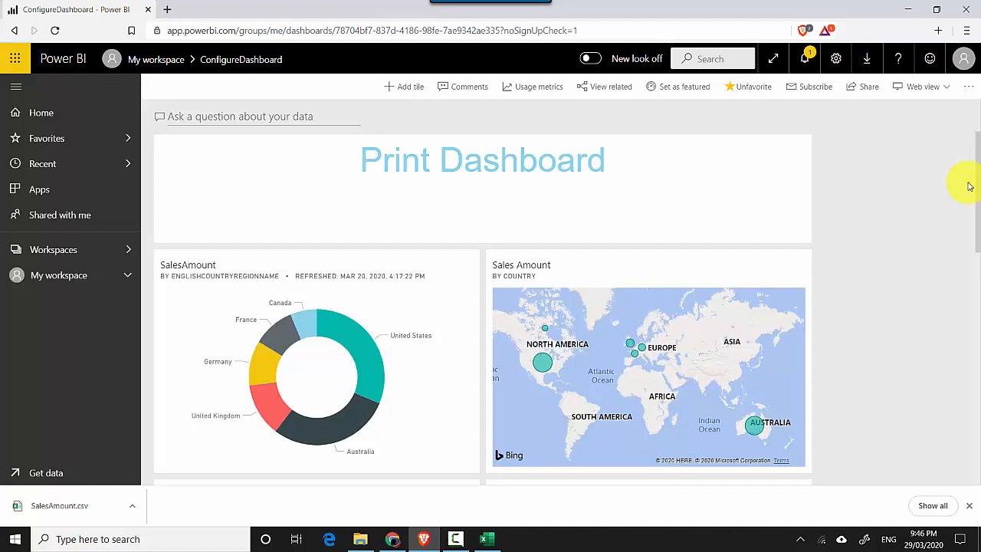
pyautogui.moveTo(785, 512)
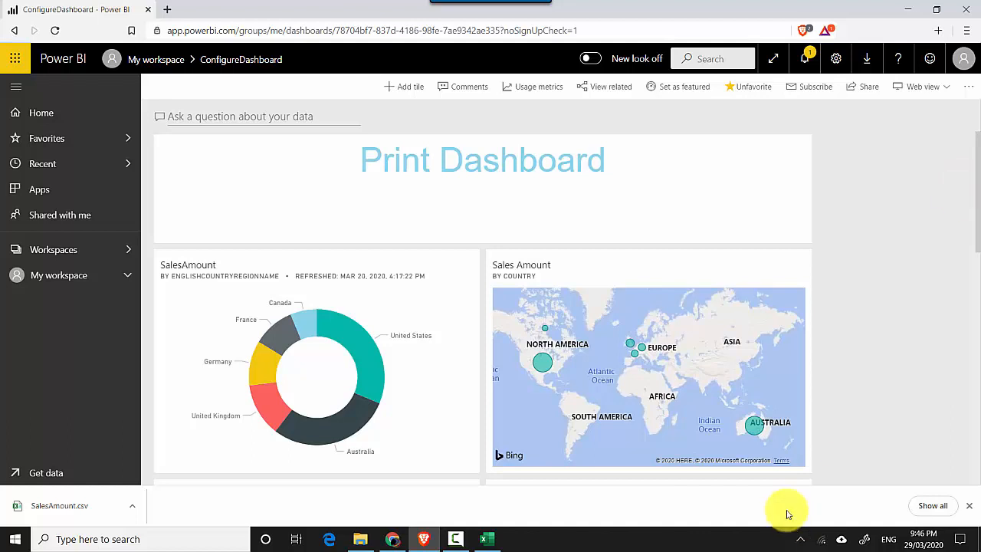